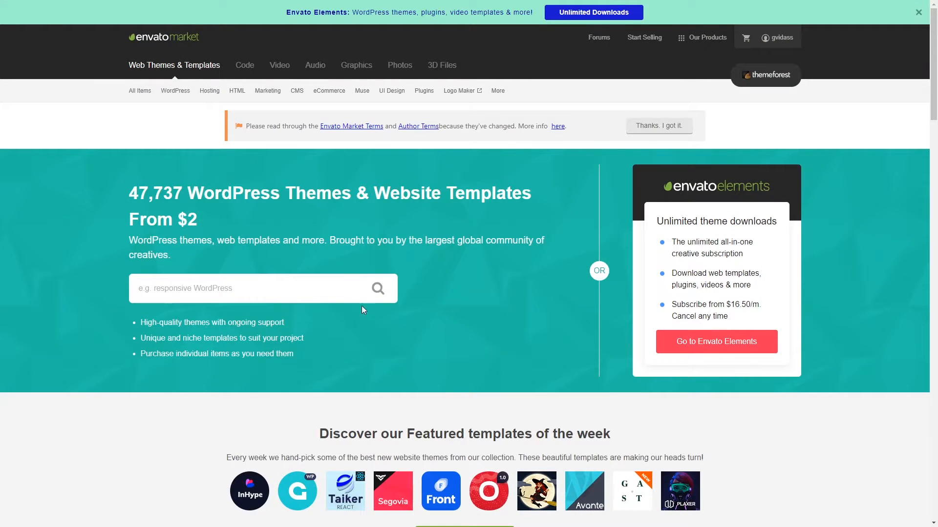
# - Search ThemeForest for 'wordpress blog theme' using the search suggestion
pyautogui.click(251, 288)
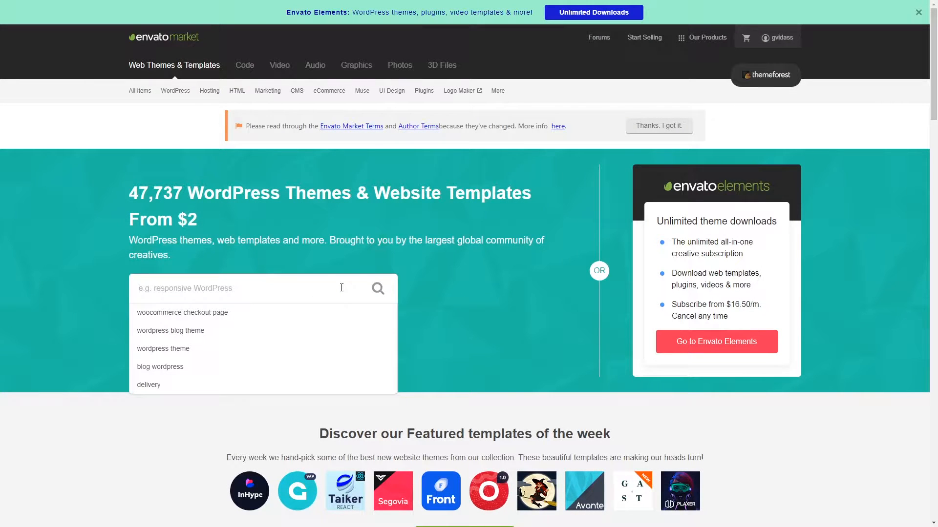
pyautogui.click(171, 330)
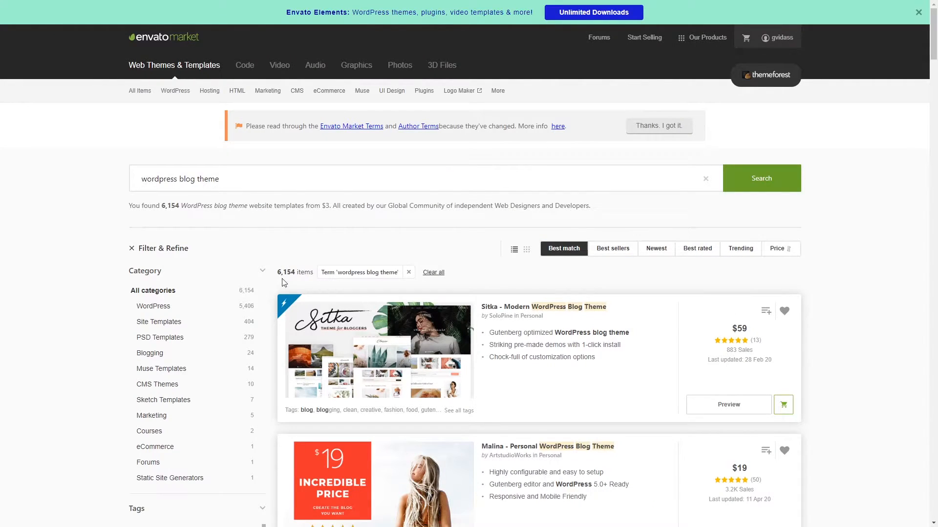
pyautogui.moveTo(478, 259)
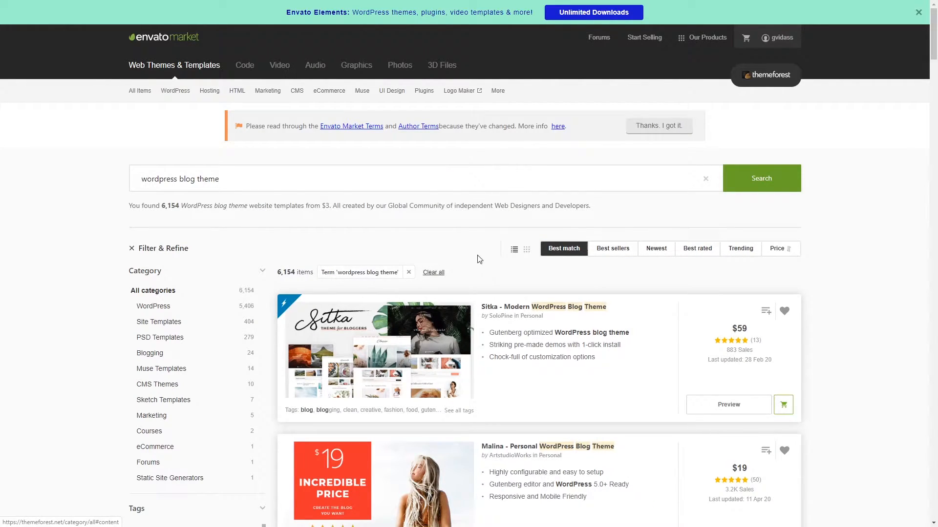
pyautogui.moveTo(506, 267)
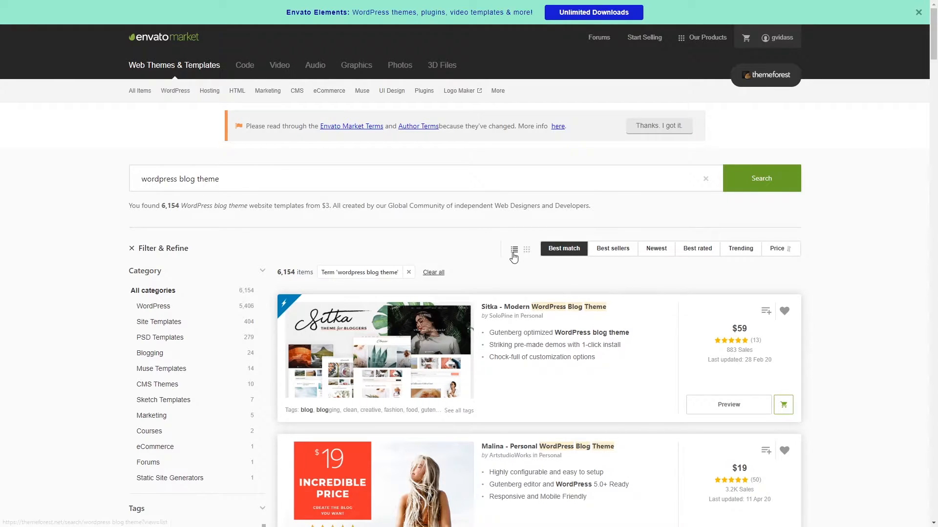
pyautogui.moveTo(503, 266)
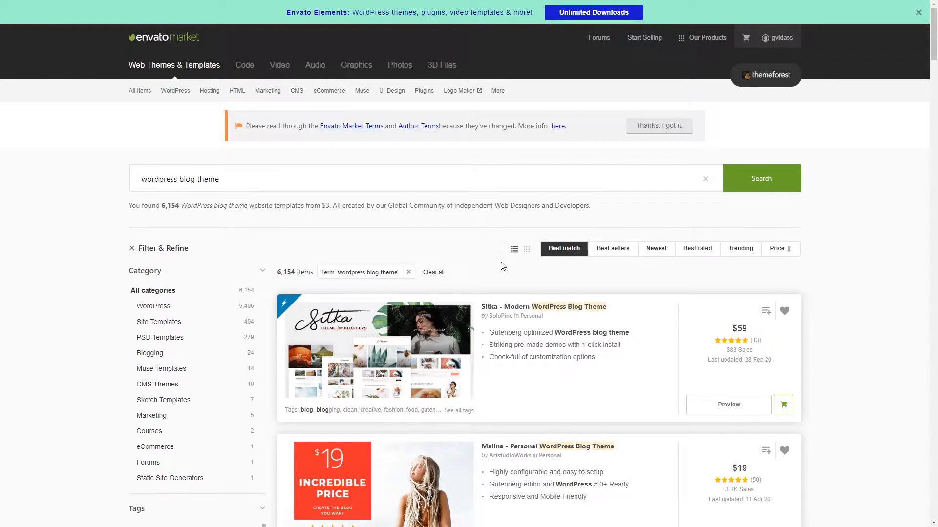
# - Browse the results and open the Malina - Personal WordPress Blog Theme page
pyautogui.scroll(-3)
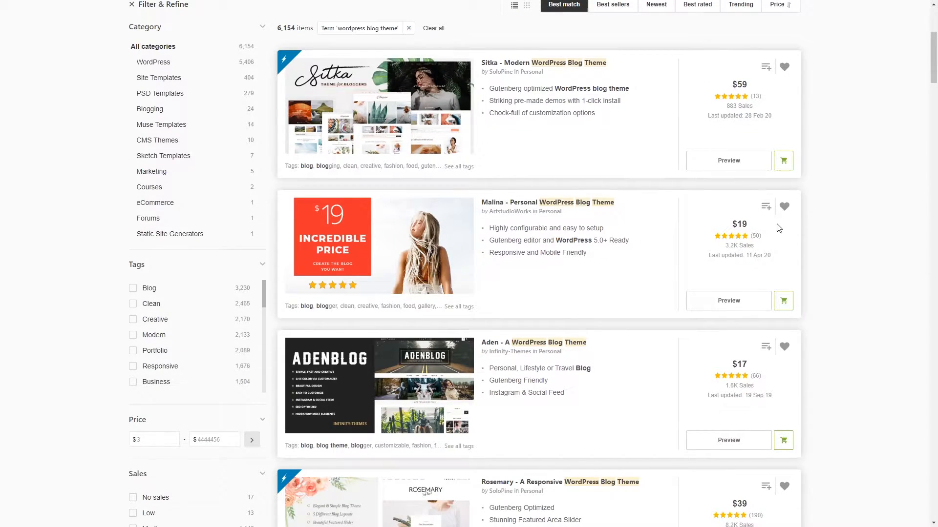
pyautogui.moveTo(693, 231)
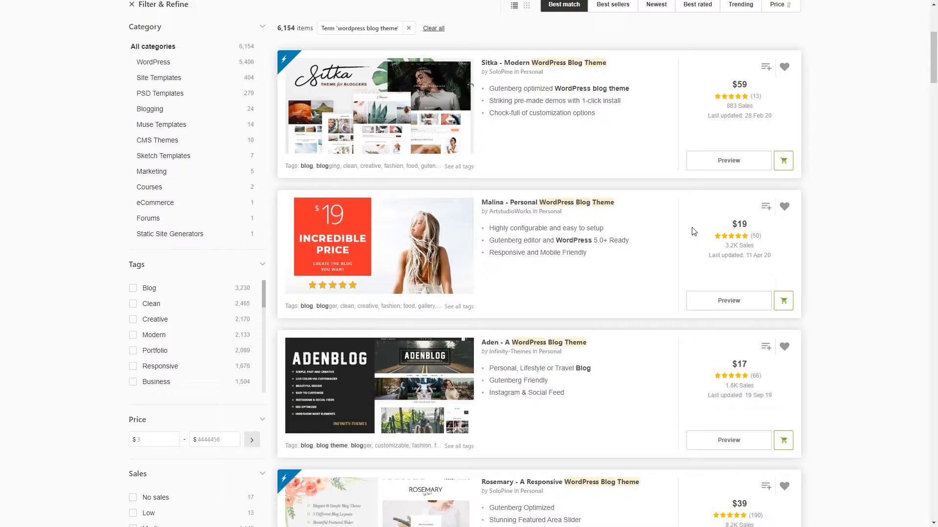
pyautogui.moveTo(746, 240)
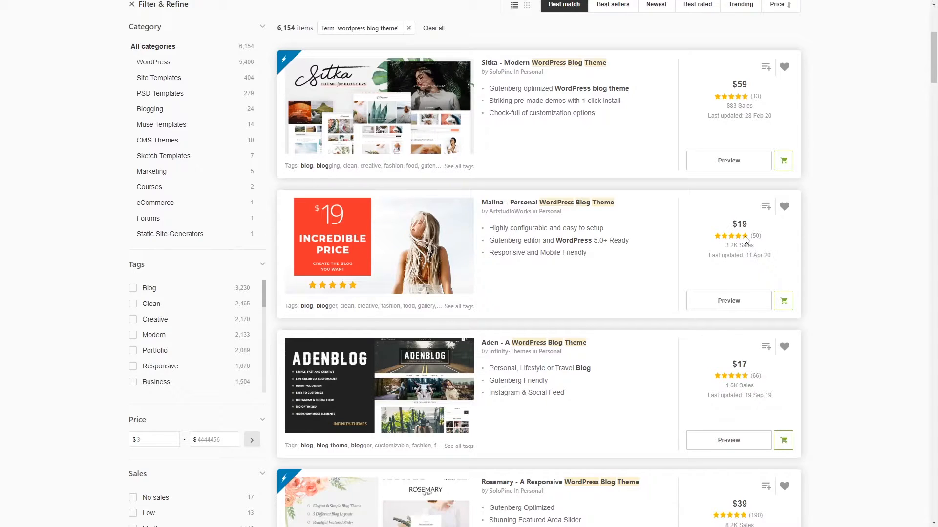
pyautogui.moveTo(760, 243)
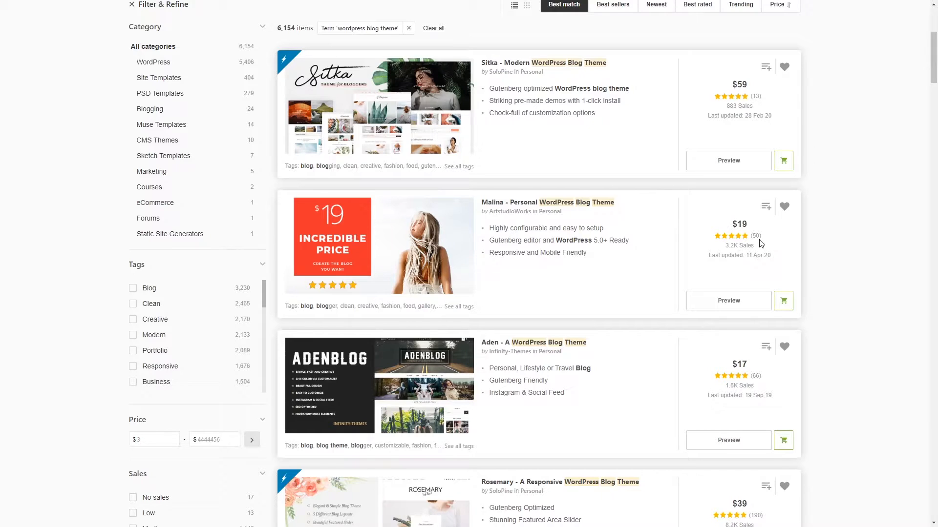
pyautogui.moveTo(730, 213)
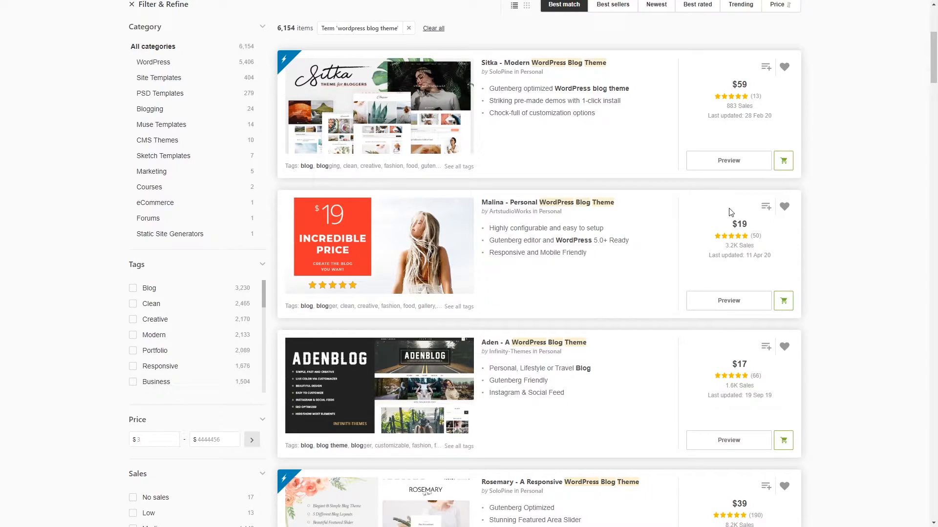
pyautogui.moveTo(768, 248)
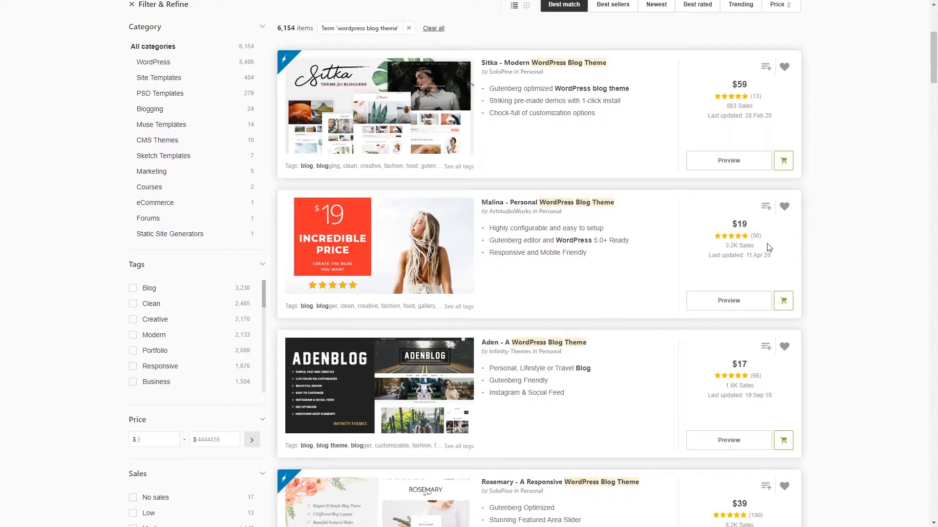
pyautogui.moveTo(775, 253)
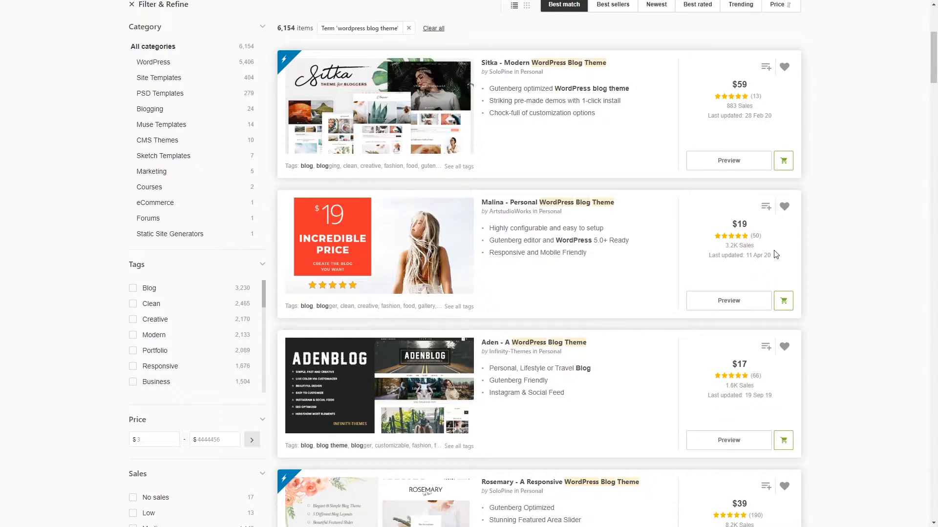
pyautogui.doubleClick(754, 236)
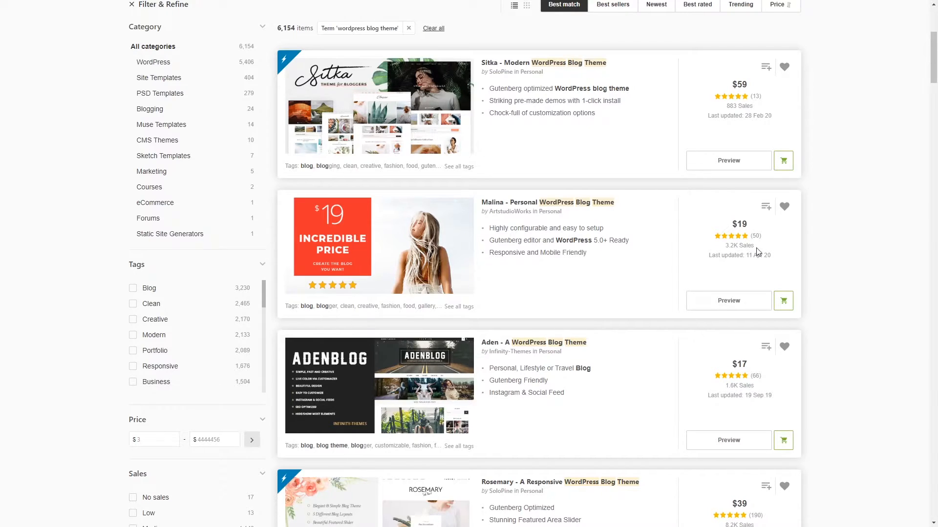
pyautogui.moveTo(781, 267)
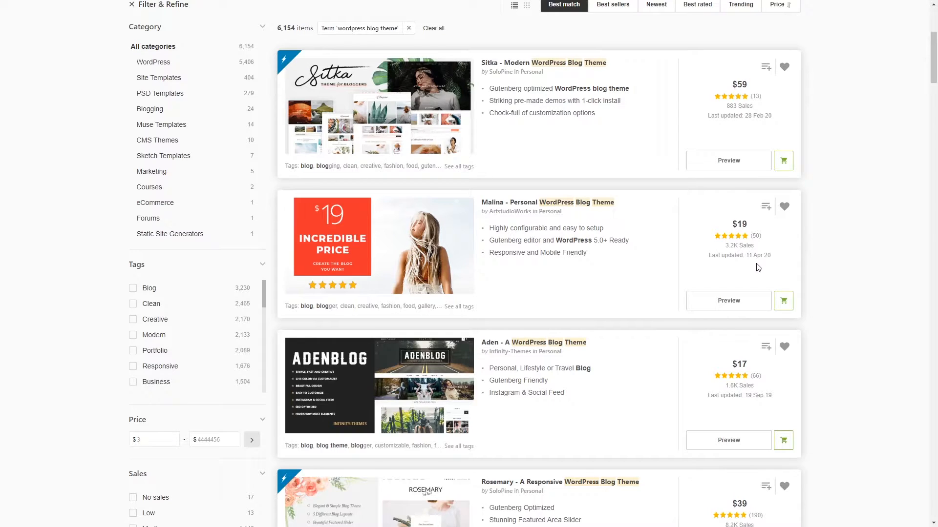
pyautogui.moveTo(596, 199)
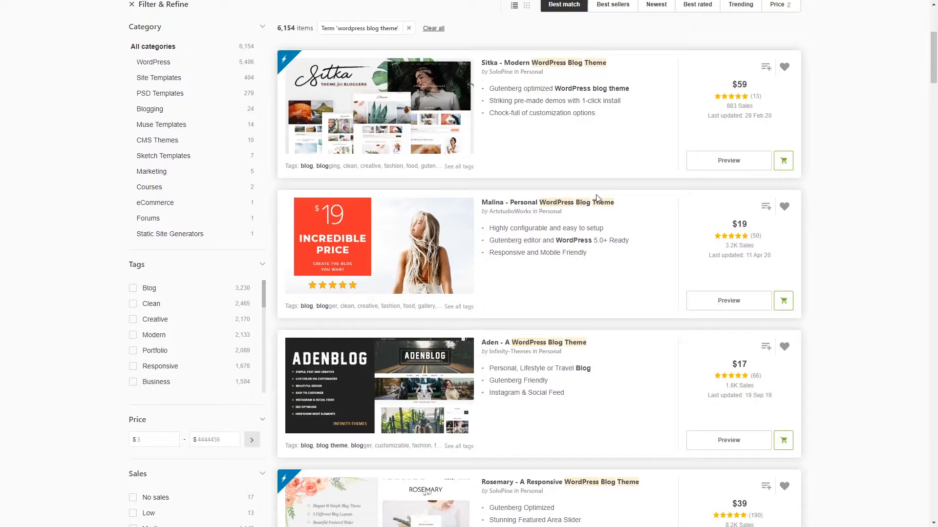
pyautogui.click(547, 202)
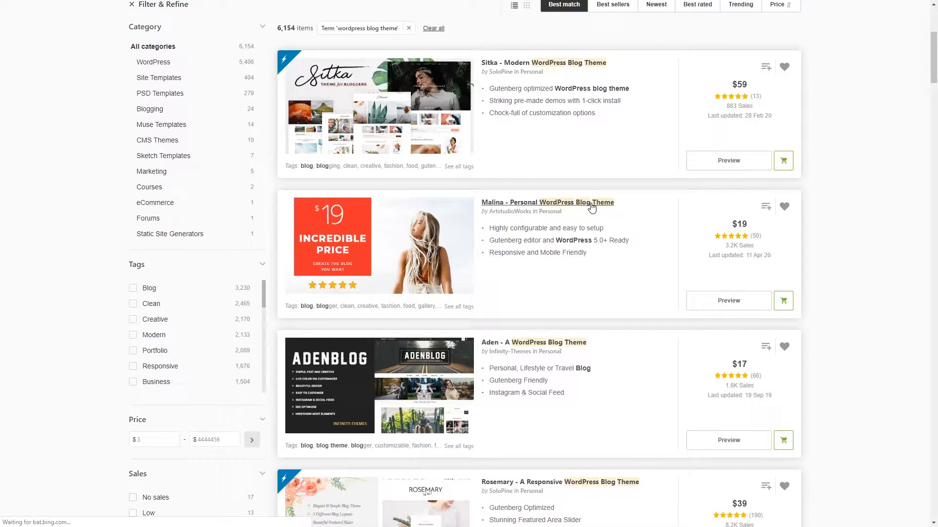
pyautogui.click(546, 202)
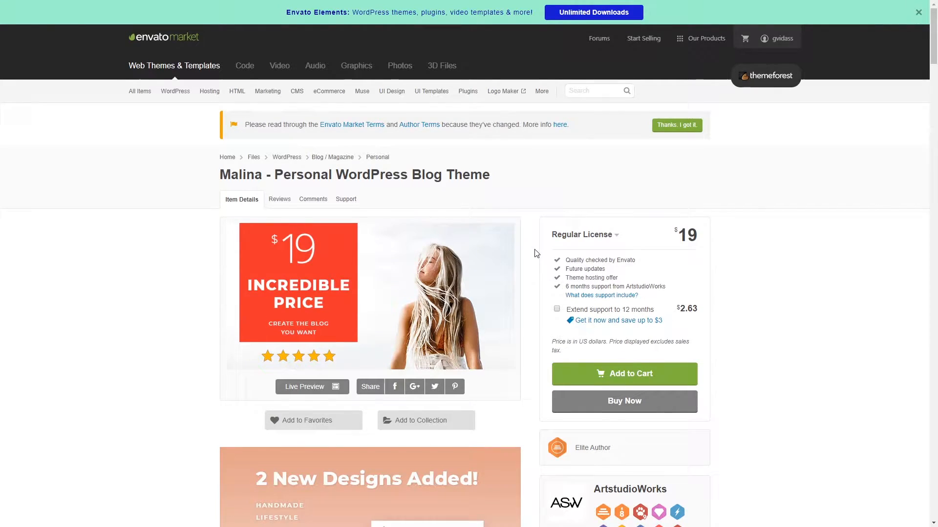
# - Open Malina's Live Preview and scroll through the Choose Your Concept demos
pyautogui.click(311, 387)
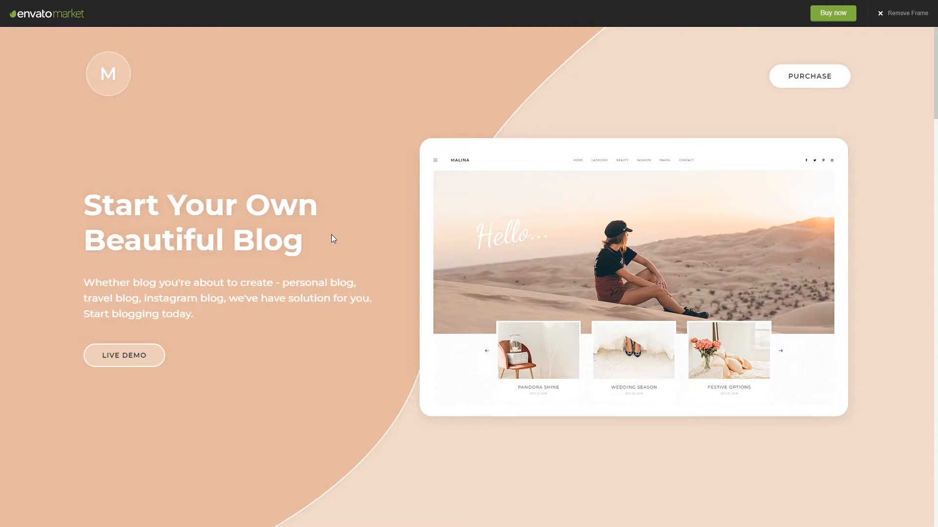
pyautogui.scroll(-3)
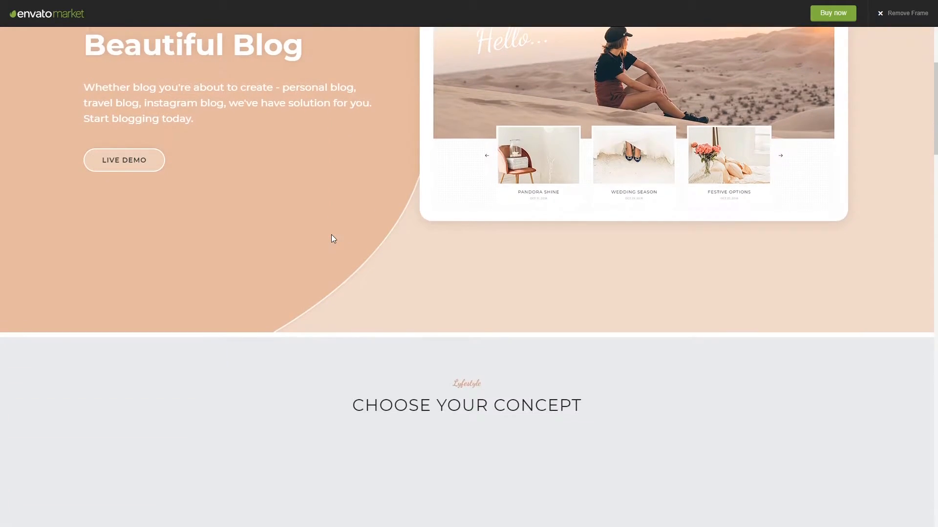
pyautogui.scroll(-3)
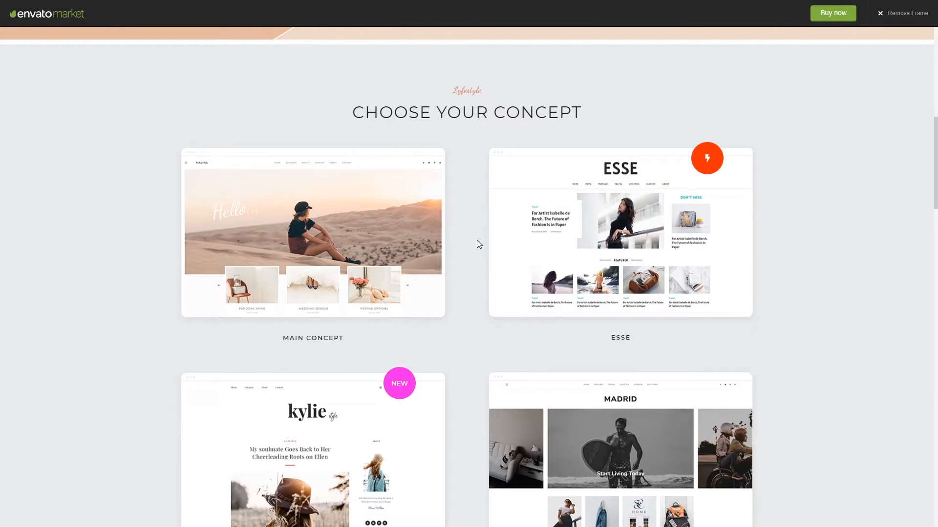
pyautogui.moveTo(461, 170)
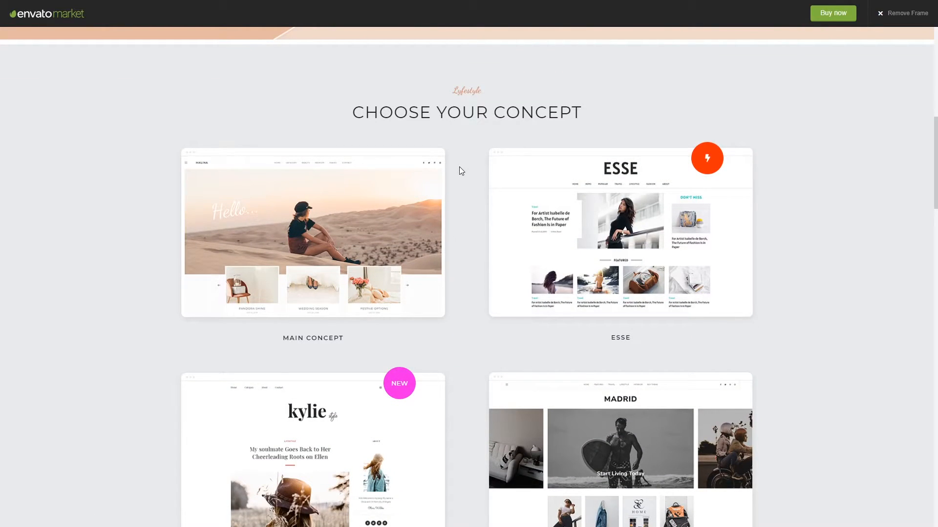
pyautogui.moveTo(424, 311)
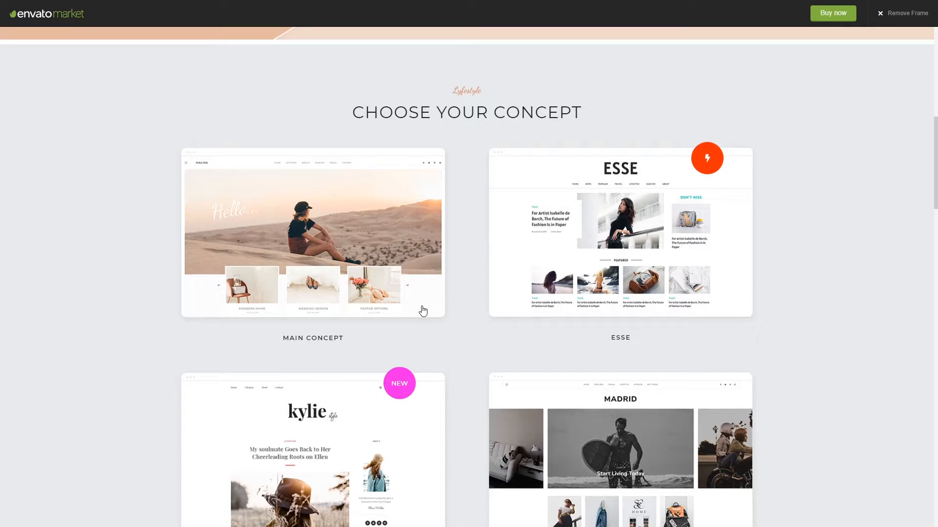
pyautogui.moveTo(444, 283)
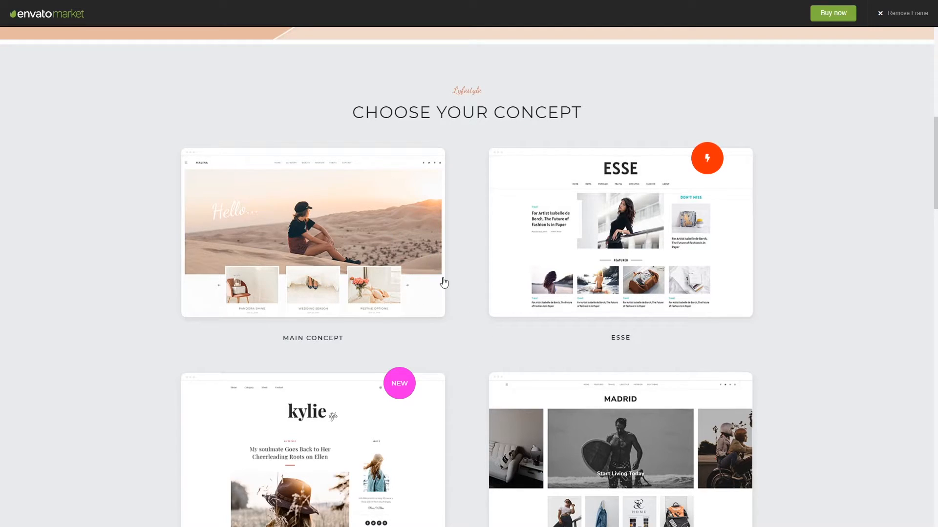
pyautogui.scroll(-3)
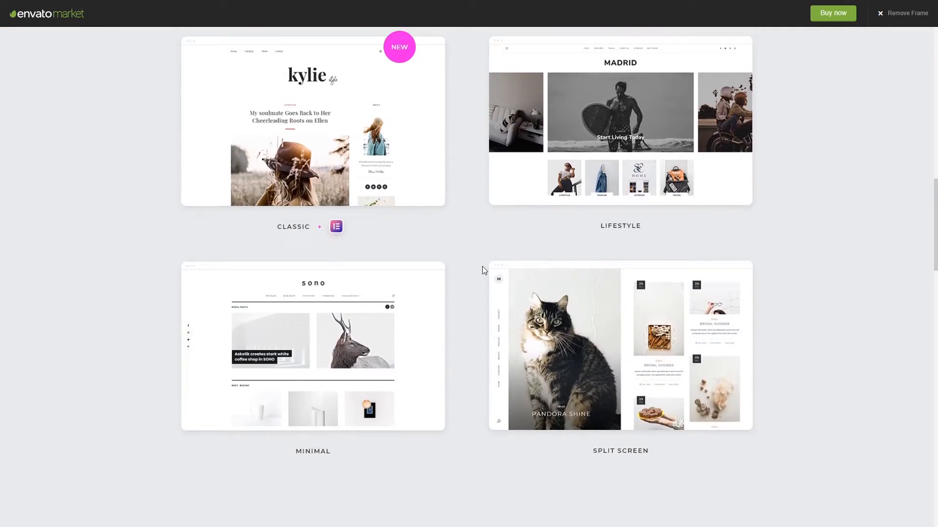
pyautogui.scroll(-3)
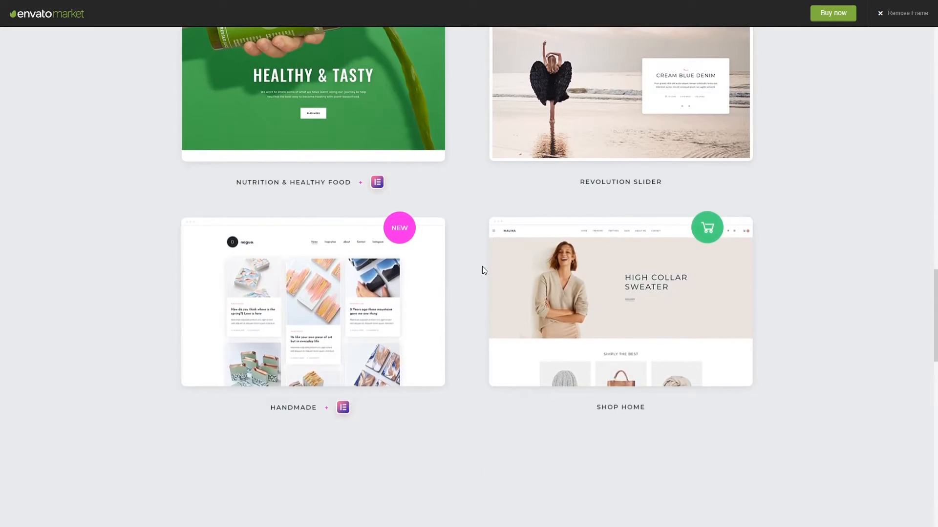
pyautogui.scroll(-3)
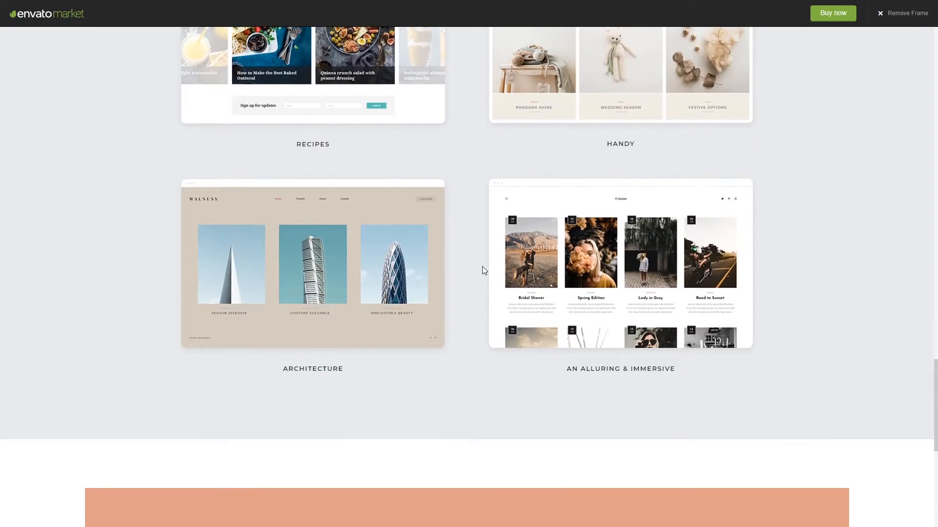
pyautogui.scroll(3)
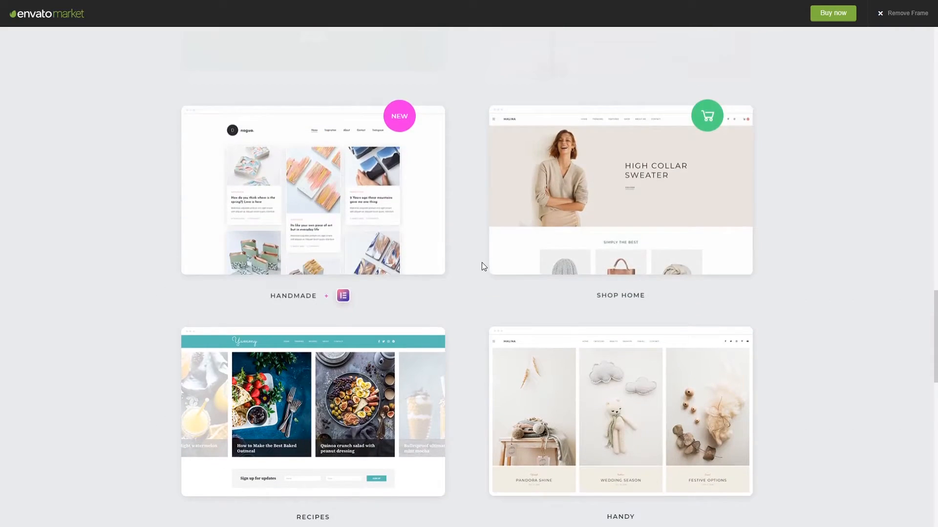
pyautogui.scroll(-3)
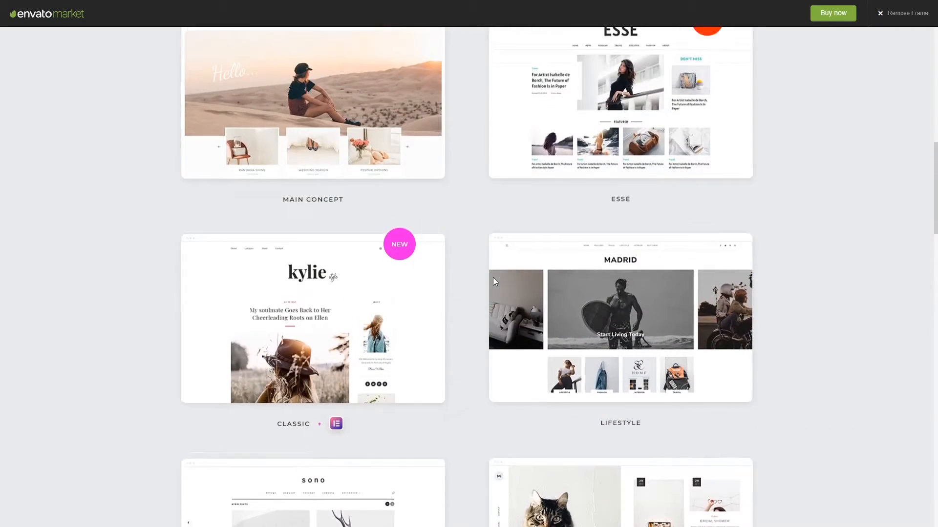
pyautogui.scroll(3)
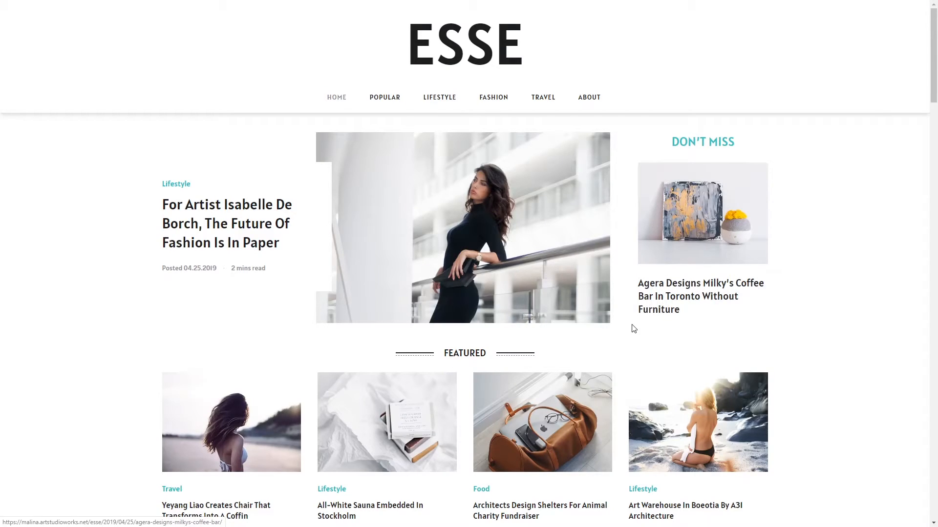
# - Scroll through the ESSE concept demo site
pyautogui.scroll(-3)
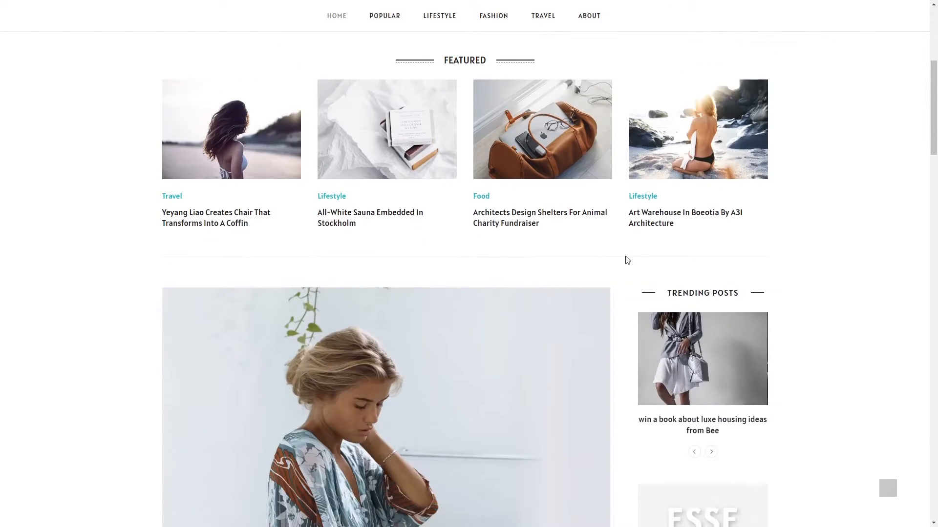
pyautogui.scroll(-3)
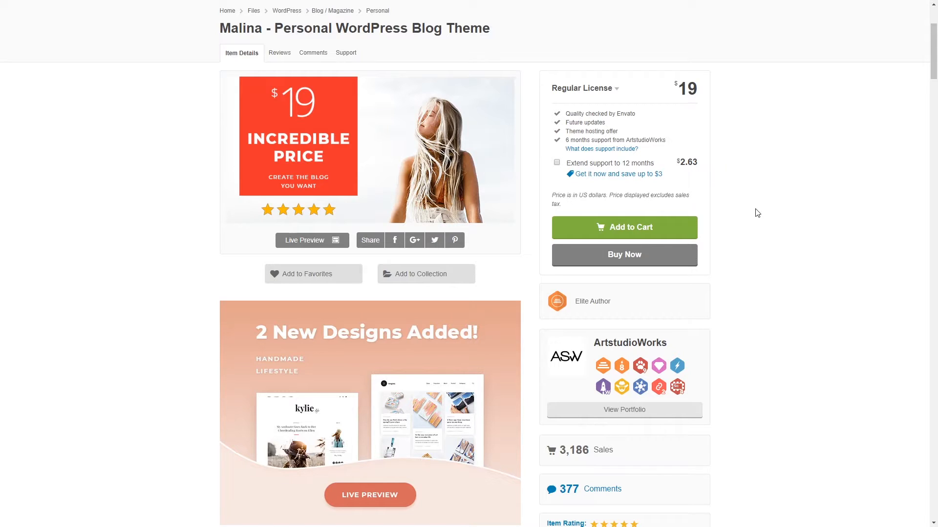
pyautogui.moveTo(770, 307)
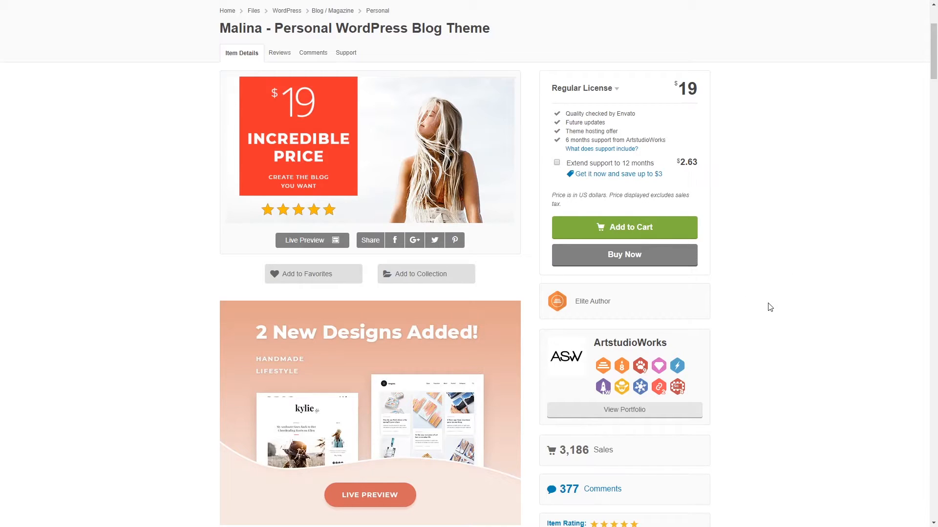
# - Scroll the account Downloads list to the Samui - Gutenberg WordPress Theme entry
pyautogui.scroll(3)
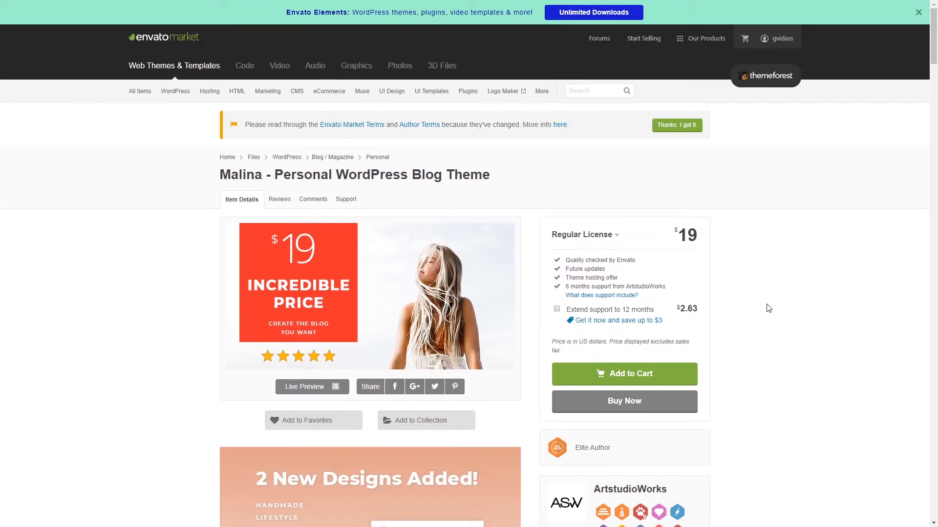
pyautogui.moveTo(789, 119)
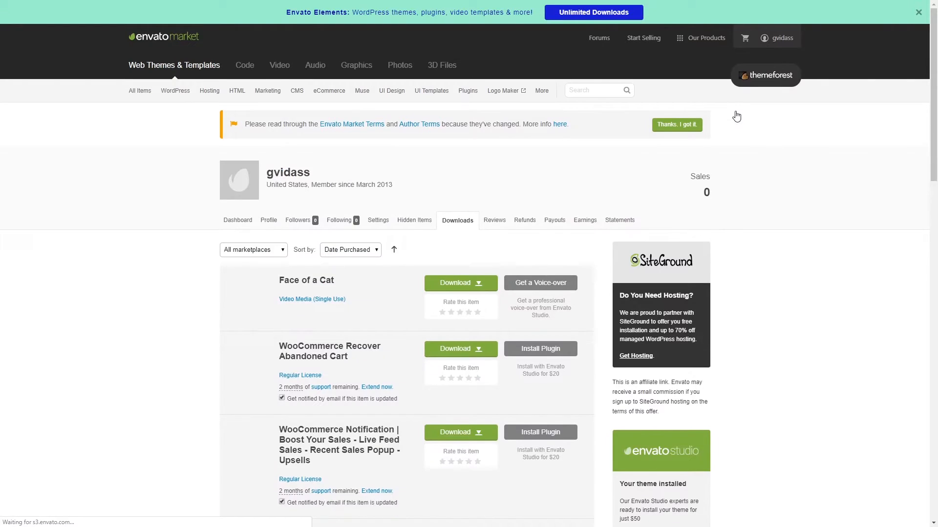
pyautogui.scroll(-3)
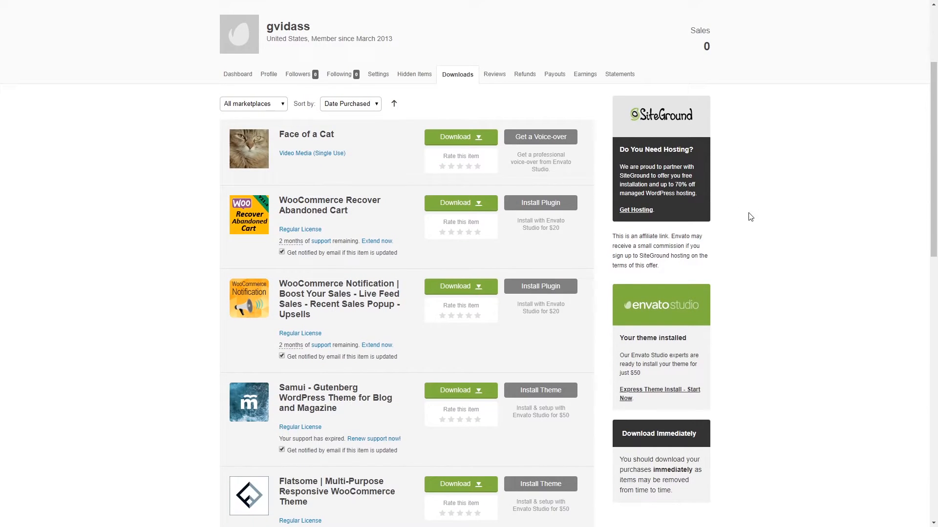
pyautogui.scroll(-3)
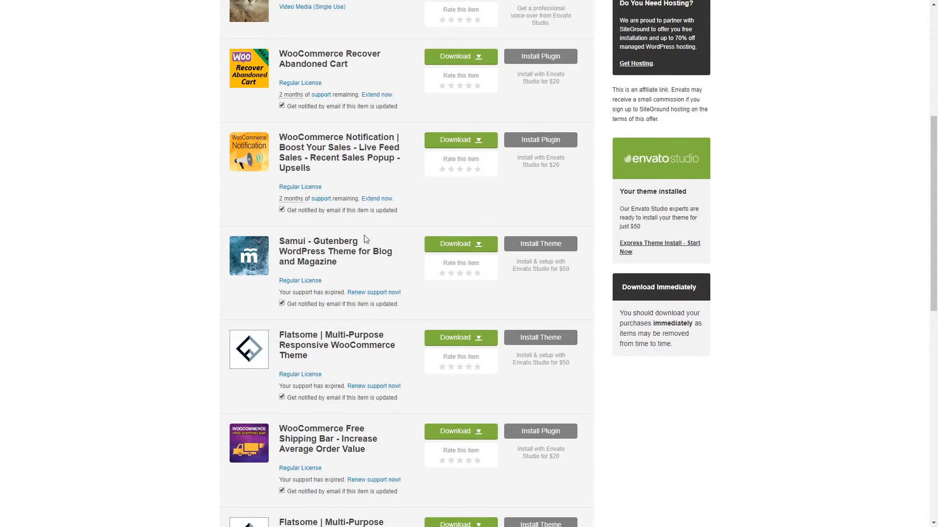
pyautogui.moveTo(489, 261)
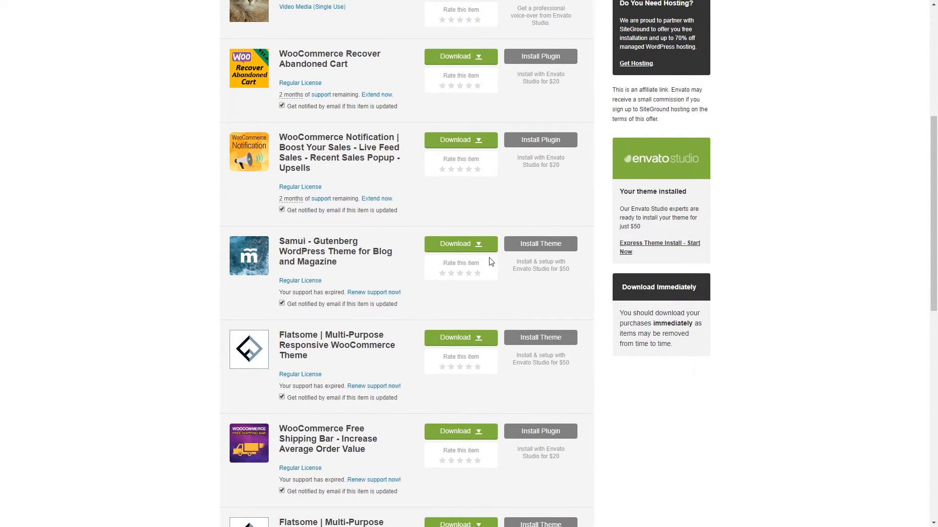
# - Download Samui's installable WordPress zip and its license certificate & purchase code PDF
pyautogui.click(460, 243)
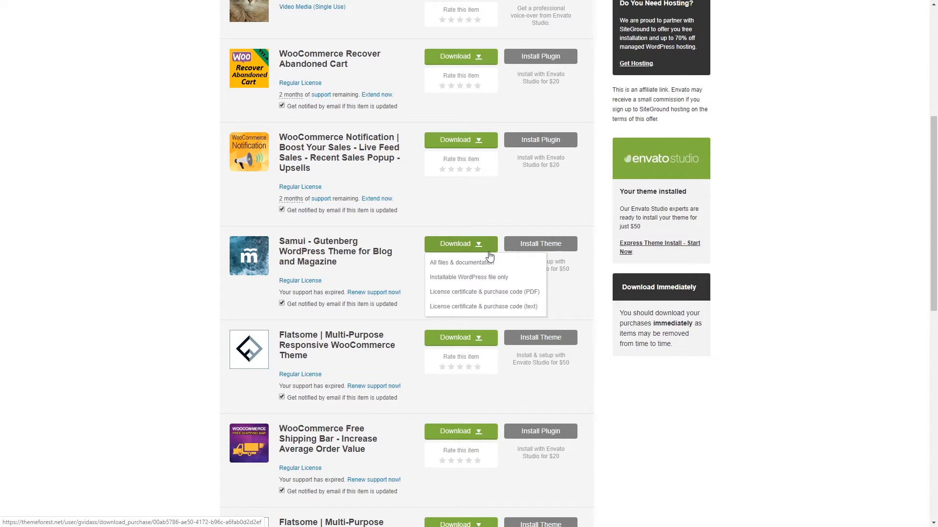
pyautogui.click(468, 277)
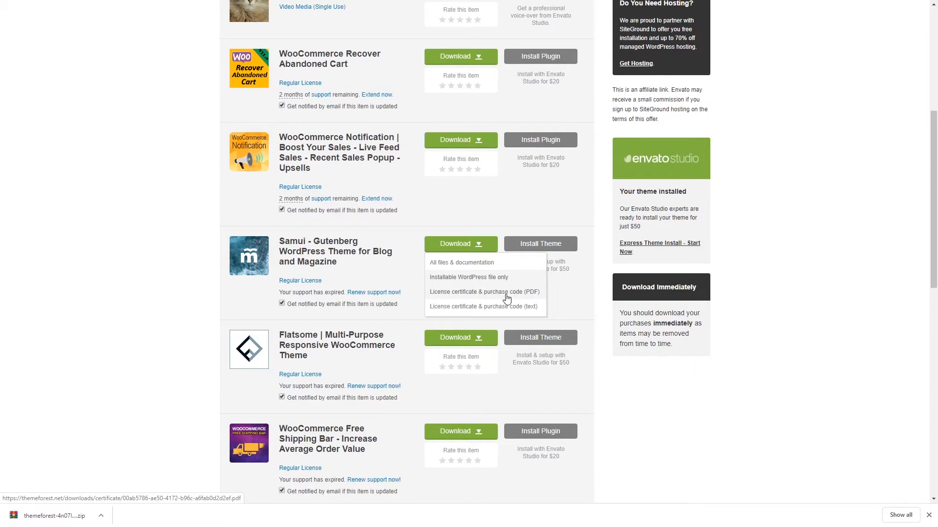
pyautogui.moveTo(483, 296)
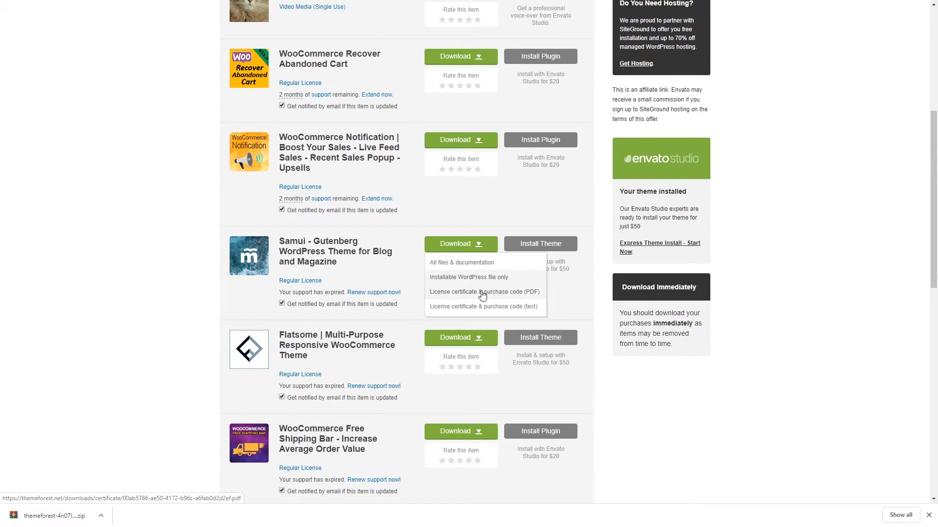
pyautogui.moveTo(507, 298)
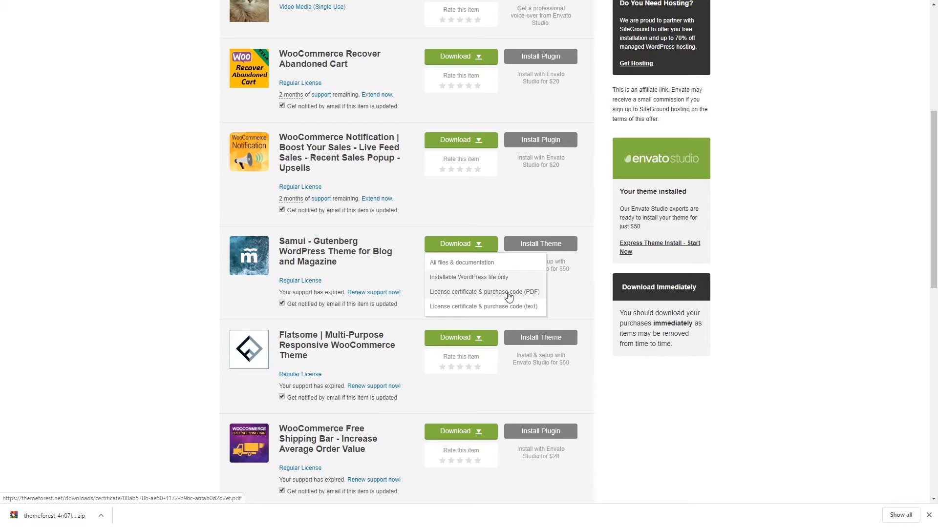
pyautogui.click(484, 292)
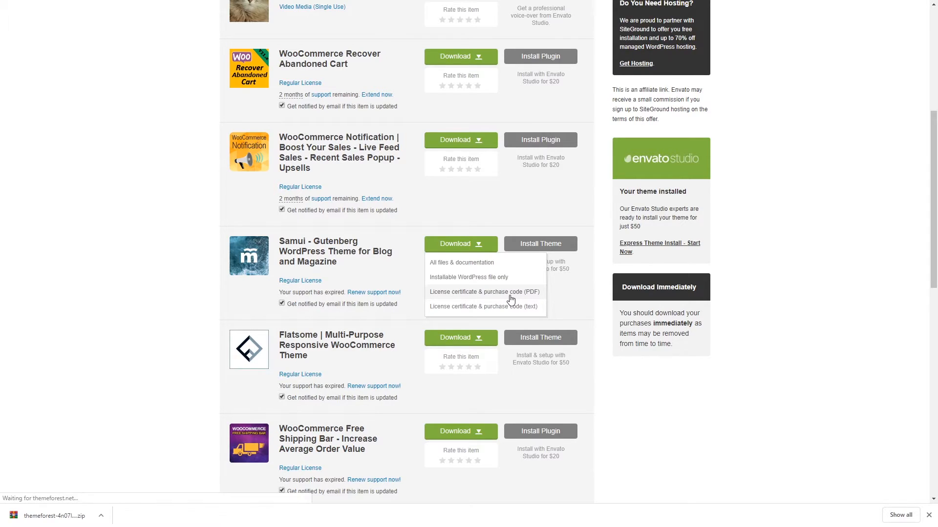
pyautogui.click(483, 292)
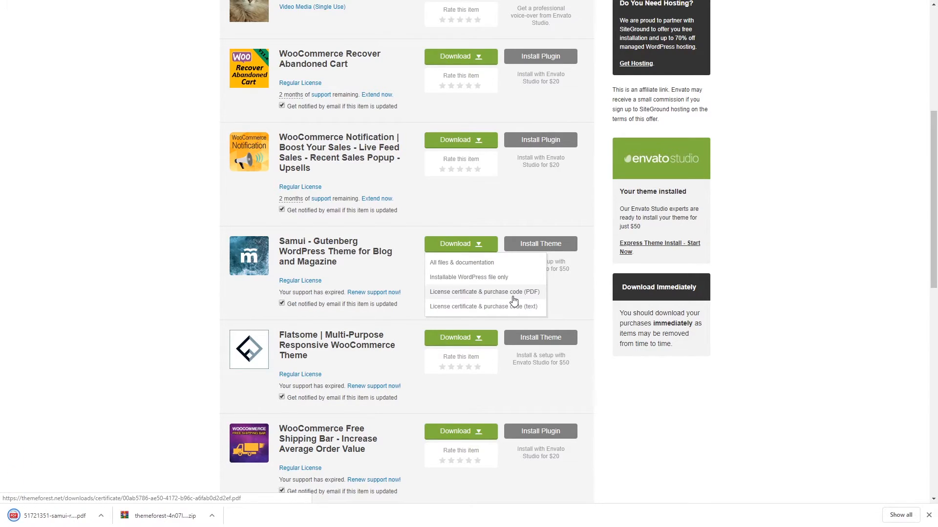
pyautogui.moveTo(513, 297)
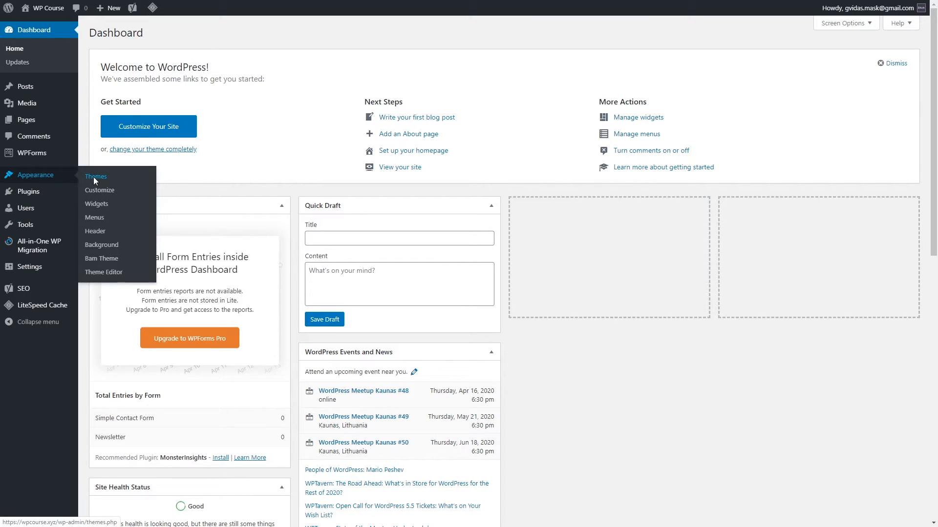
# - Open the WordPress theme upload form via Appearance > Themes > Add New
pyautogui.click(96, 176)
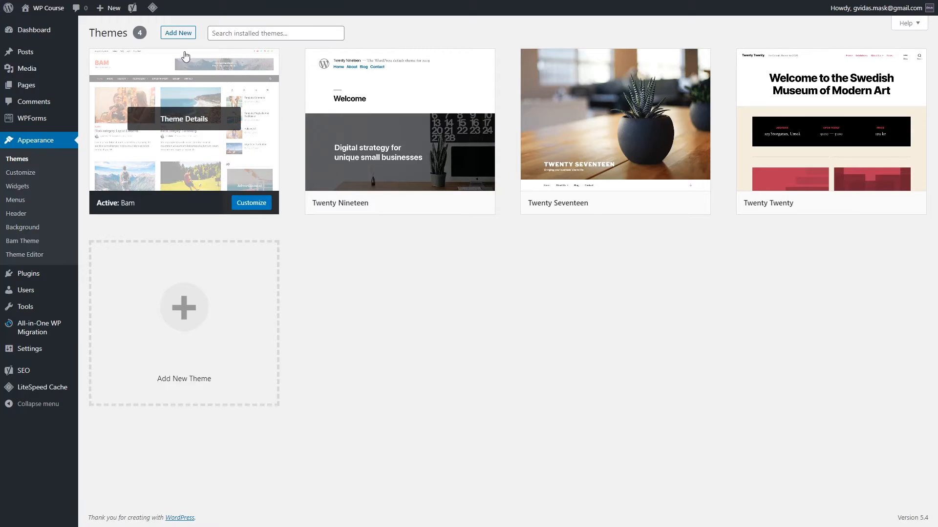
pyautogui.click(177, 32)
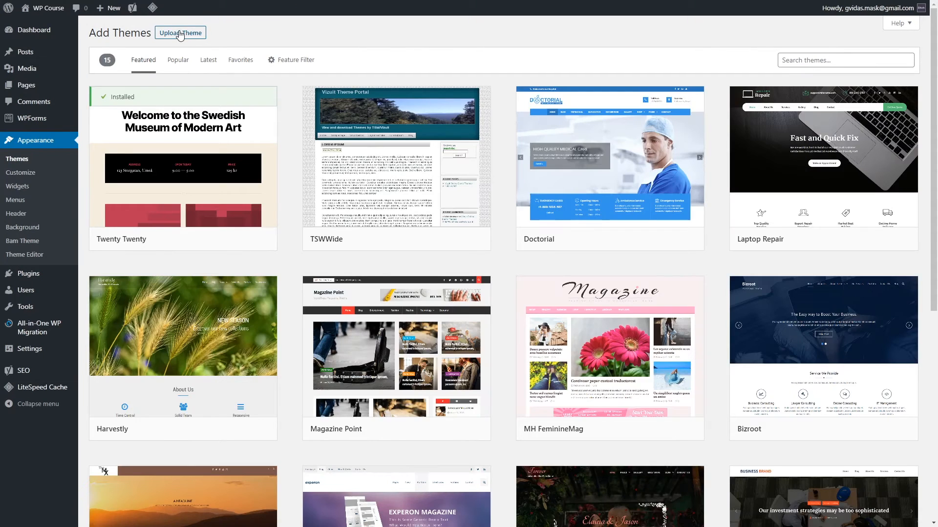
pyautogui.moveTo(394, 155)
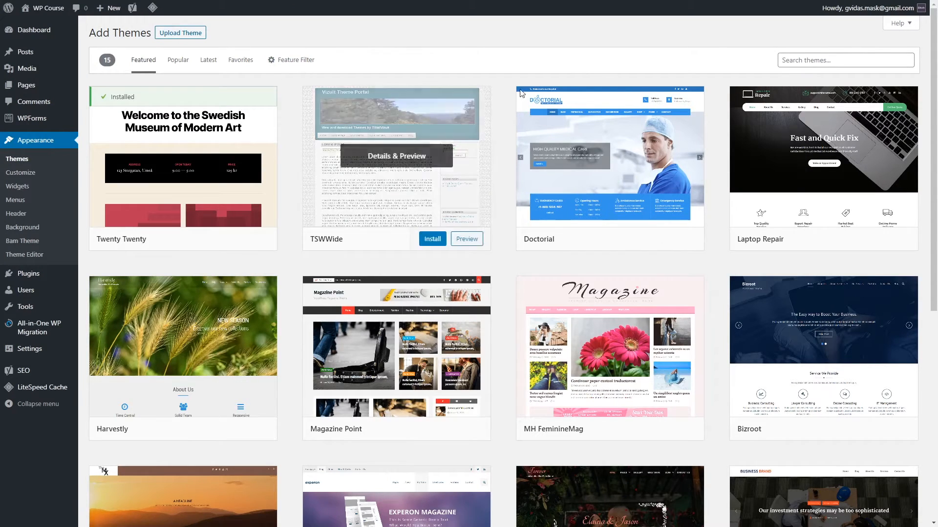
pyautogui.moveTo(163, 124)
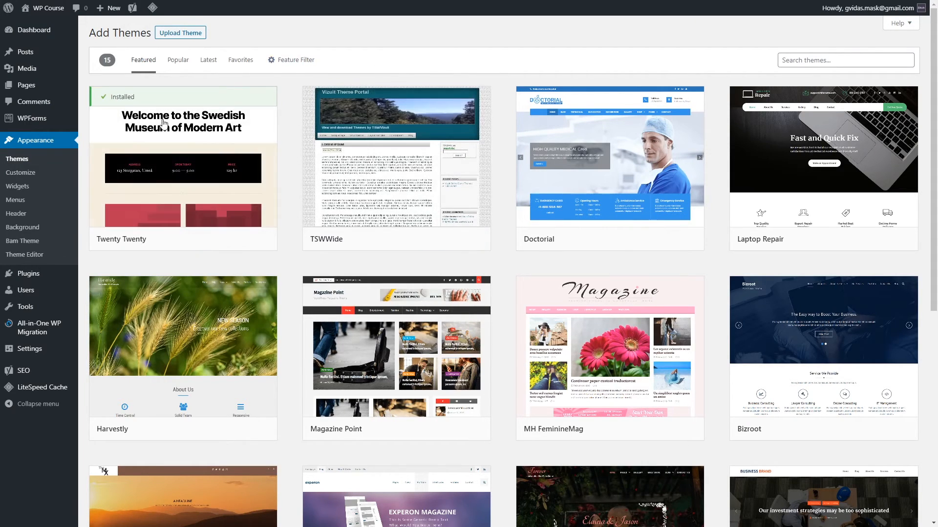
pyautogui.moveTo(213, 62)
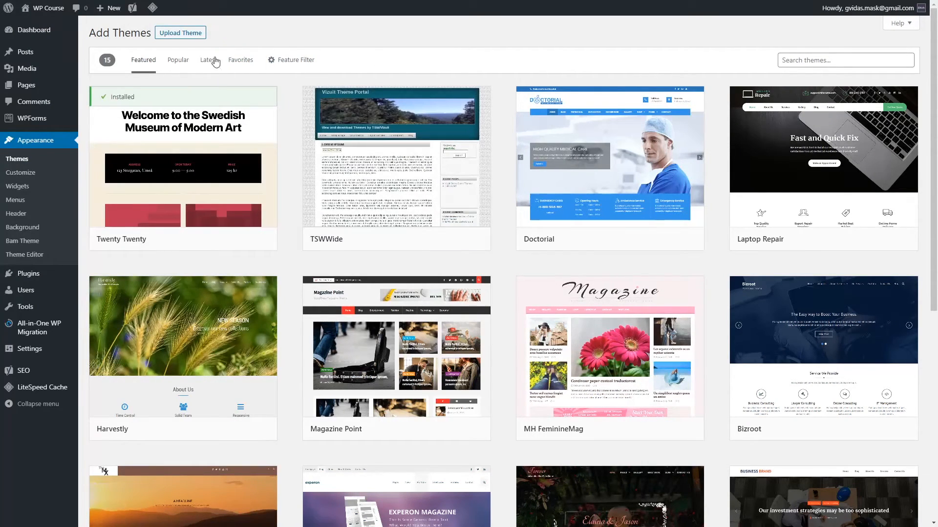
pyautogui.click(180, 32)
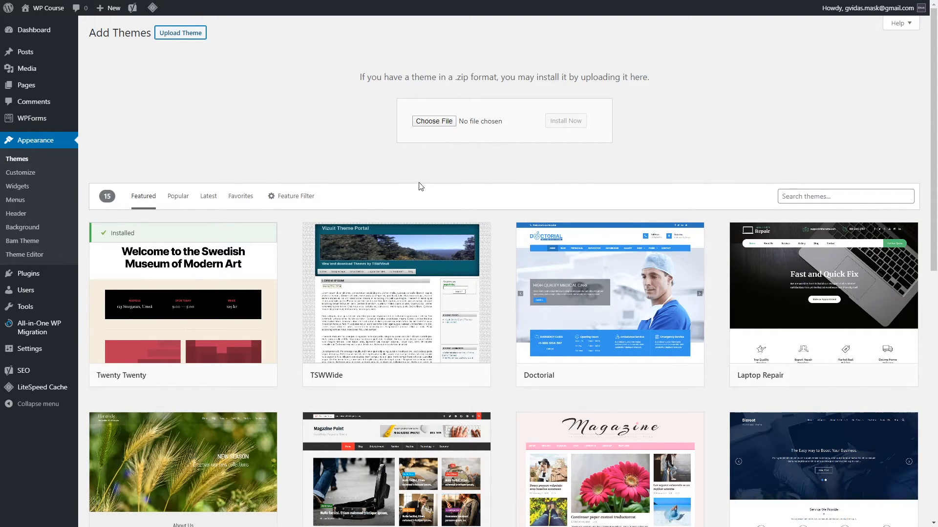
pyautogui.moveTo(442, 136)
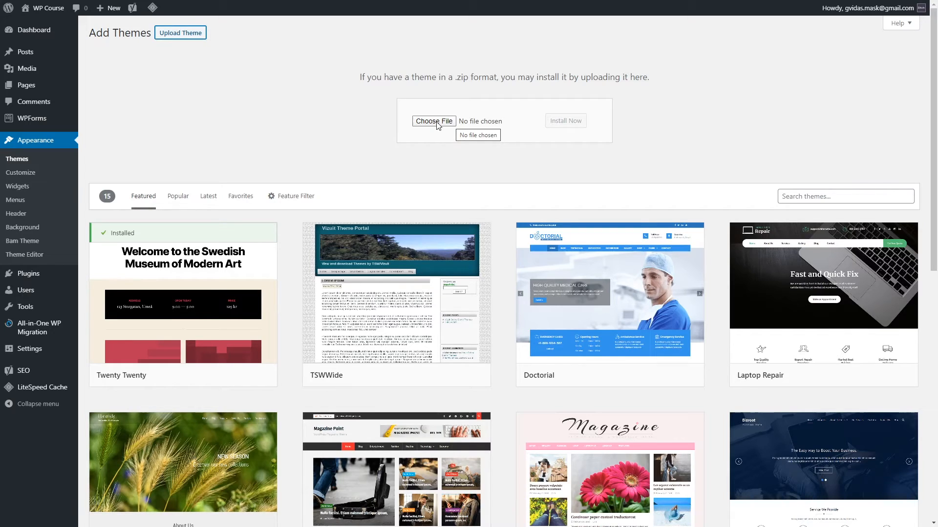
pyautogui.moveTo(465, 128)
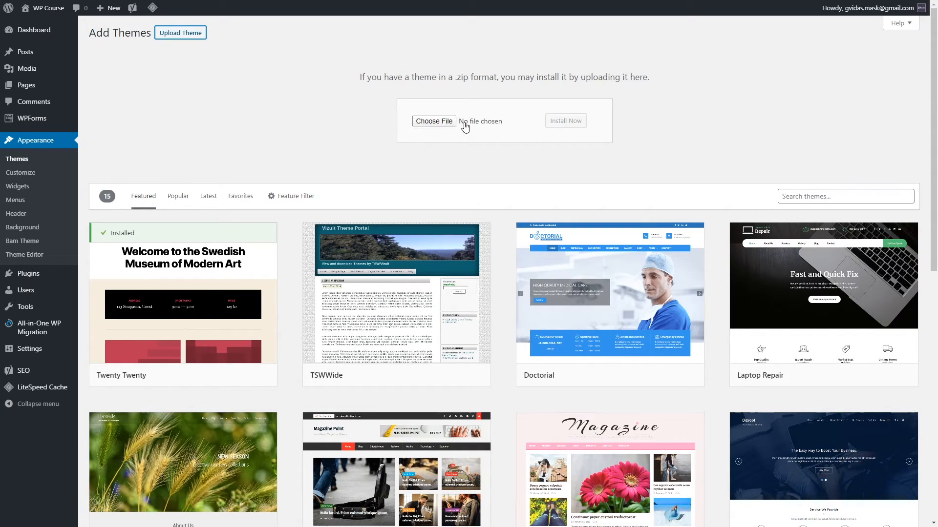
pyautogui.moveTo(586, 132)
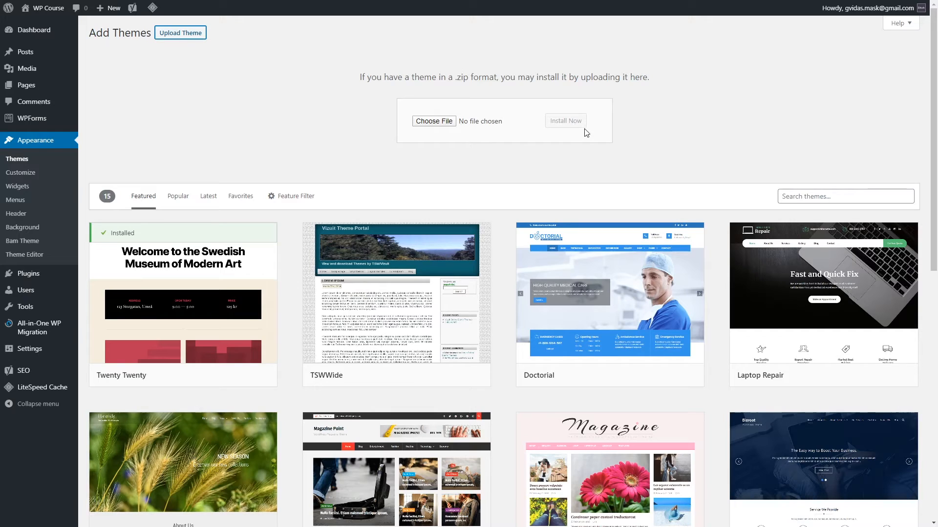
pyautogui.moveTo(569, 148)
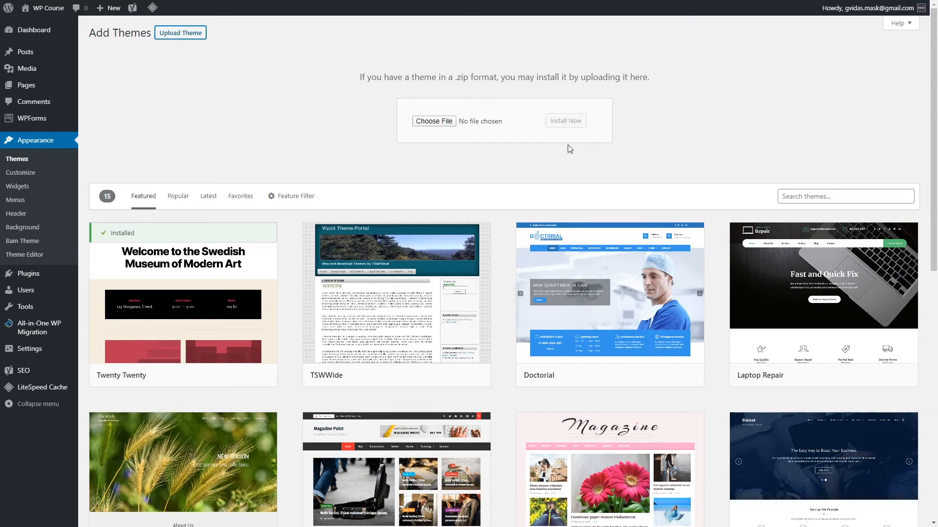
pyautogui.moveTo(362, 129)
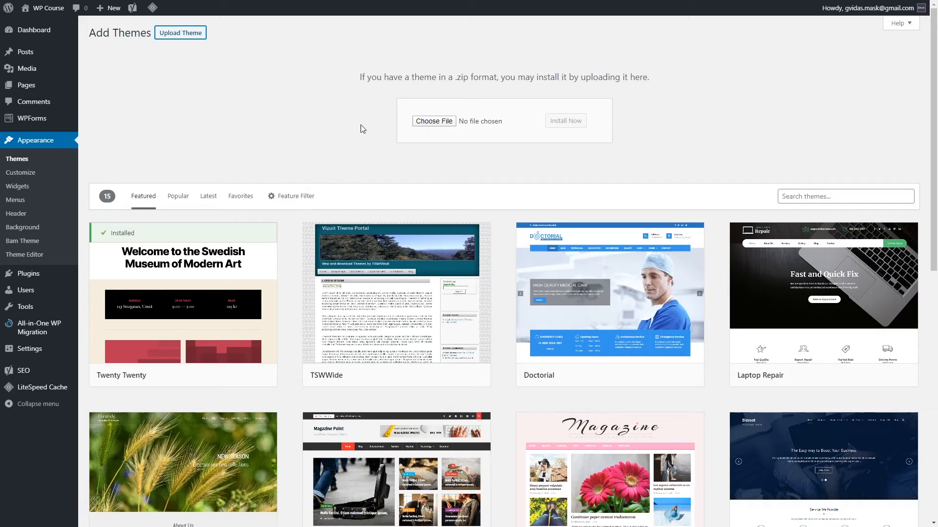
pyautogui.moveTo(861, 170)
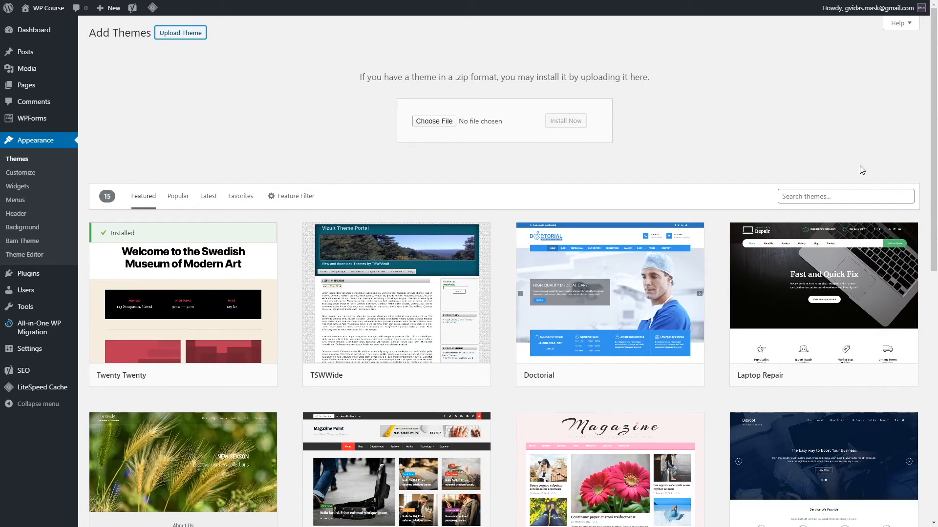
pyautogui.moveTo(309, 170)
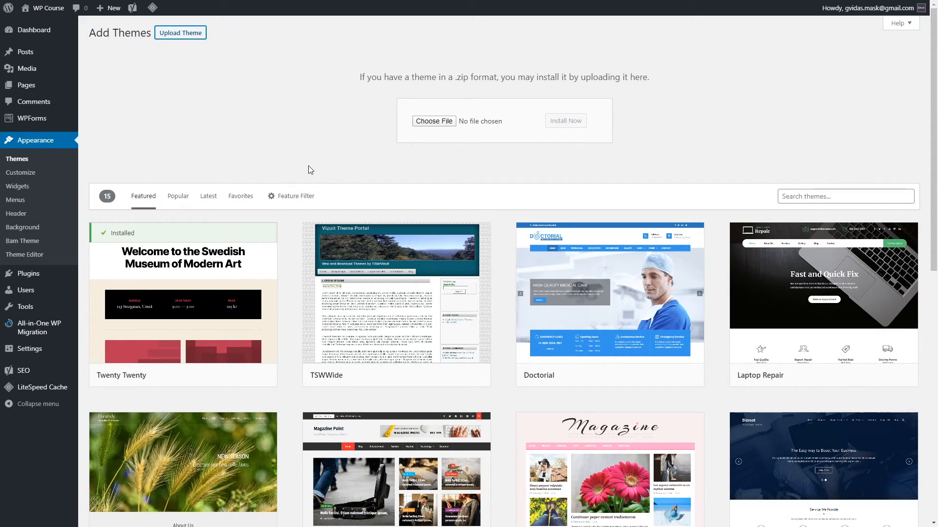
pyautogui.moveTo(119, 160)
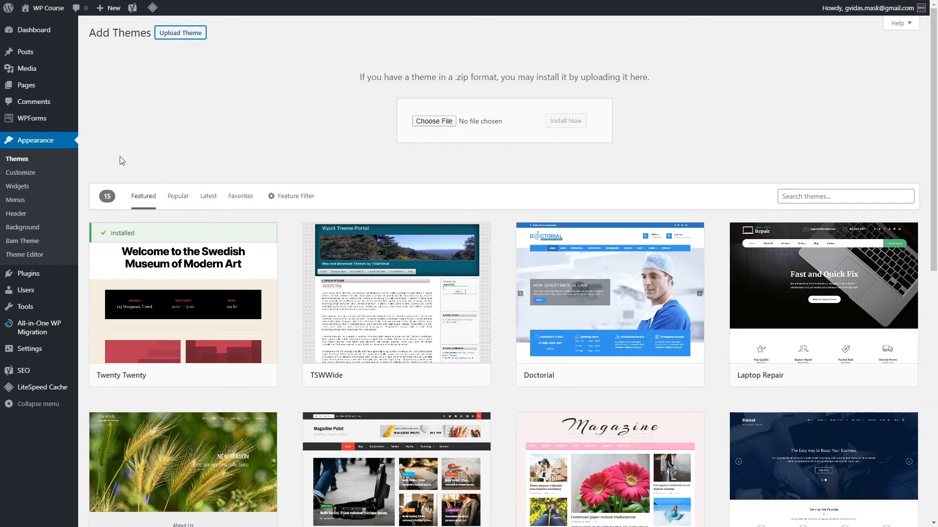
pyautogui.moveTo(778, 165)
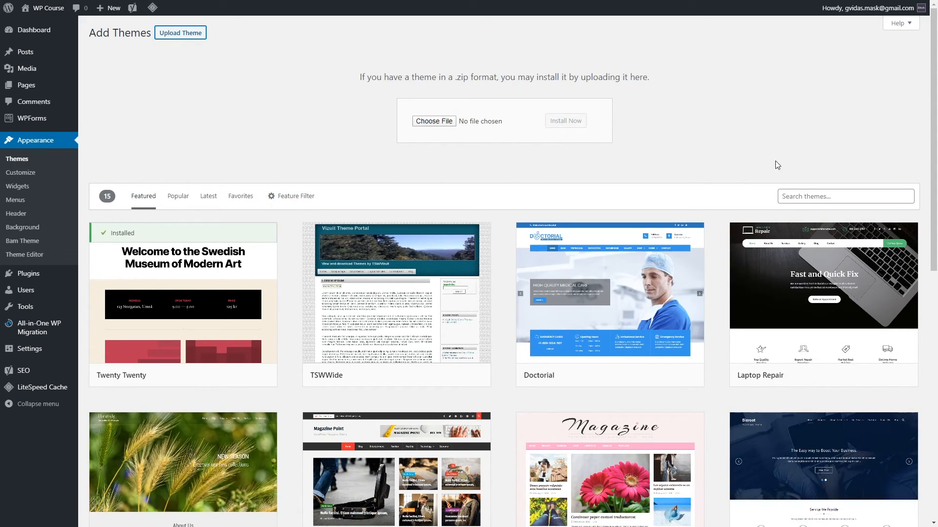
pyautogui.moveTo(388, 179)
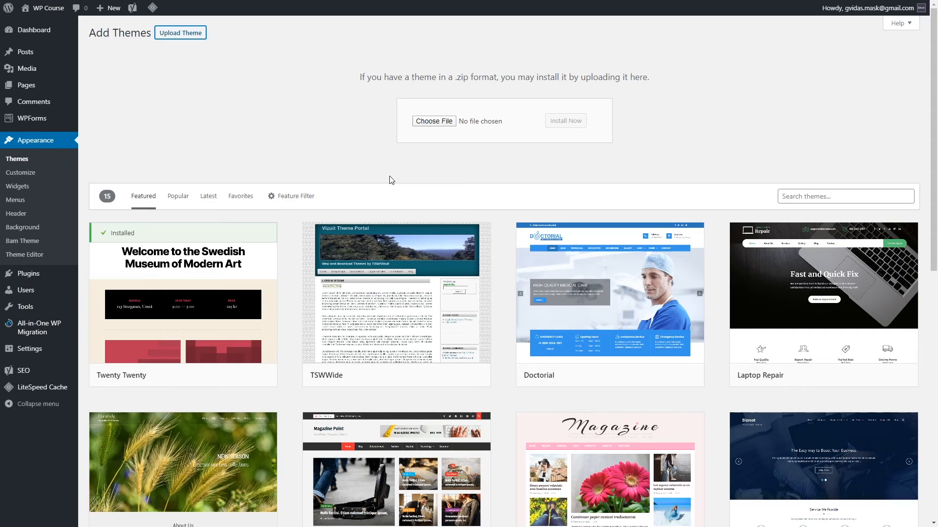
pyautogui.moveTo(323, 251)
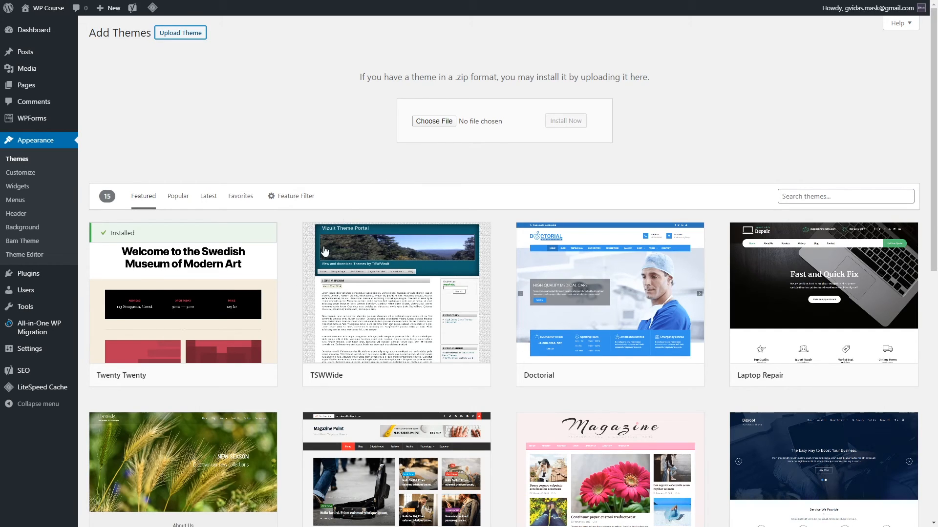
pyautogui.moveTo(293, 182)
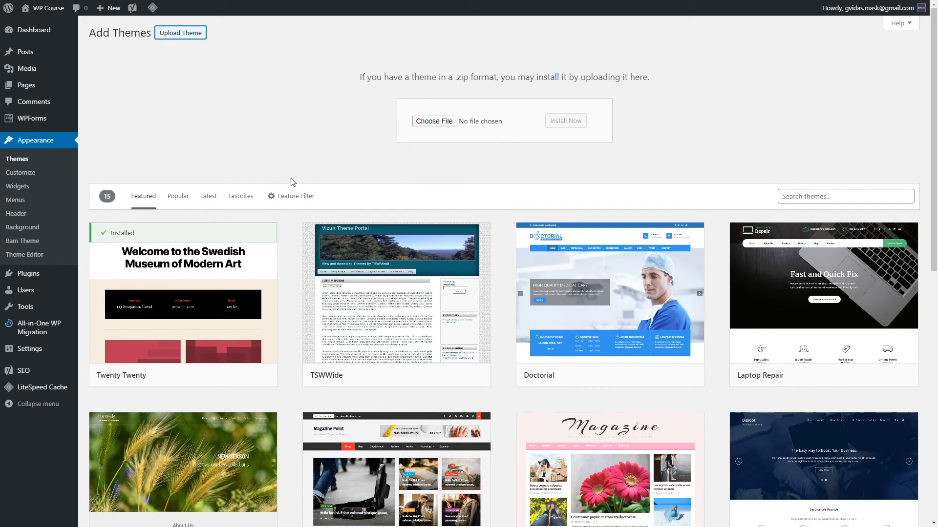